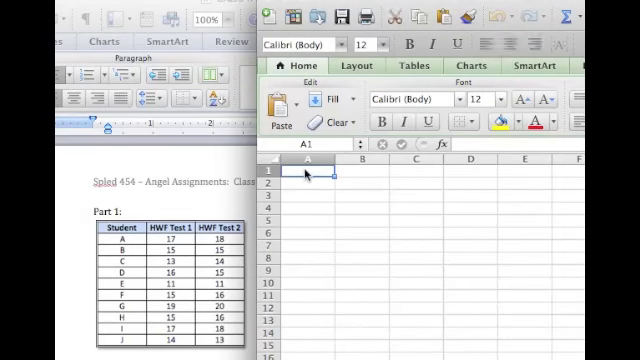
Step: Enter the headers Student, HWF Test 1 and HWF Test 2 across A1:C1
text(Student)
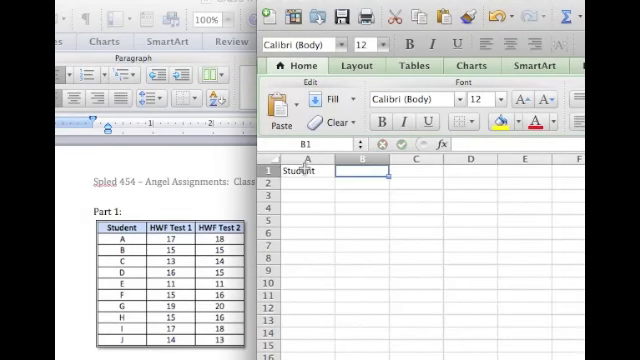
text(HWF)
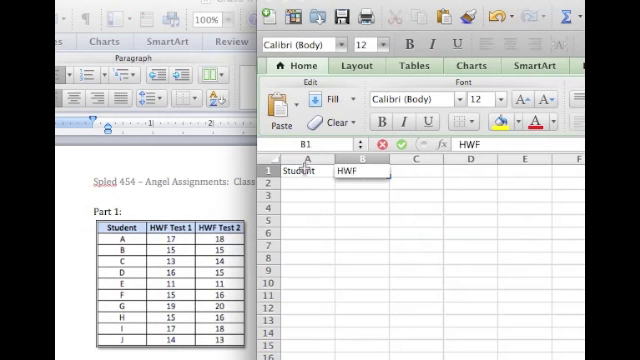
text(Test 1)
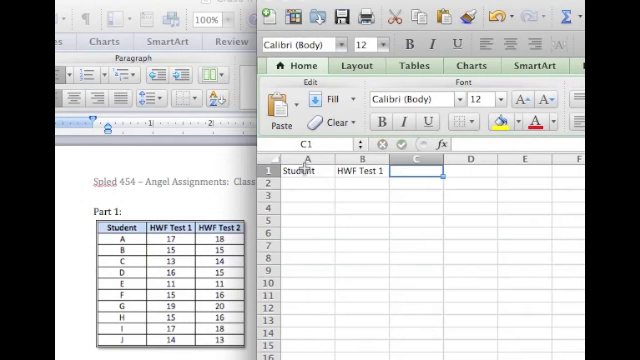
text(HWF Test)
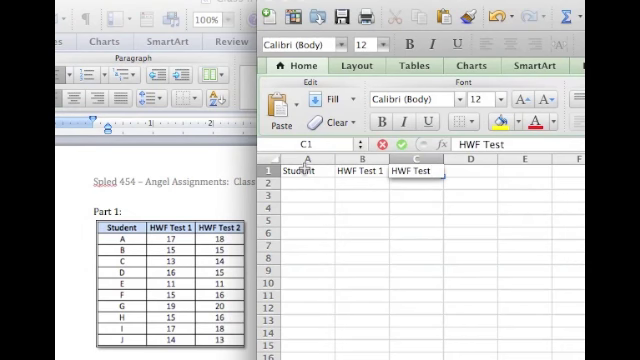
Step: List the student letters A, B, C… down column A under the Student header
click(304, 180)
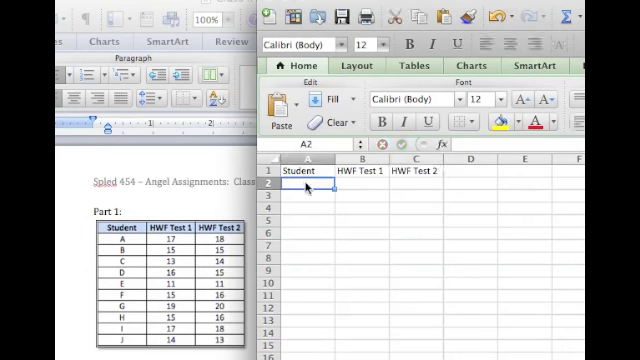
text(A)
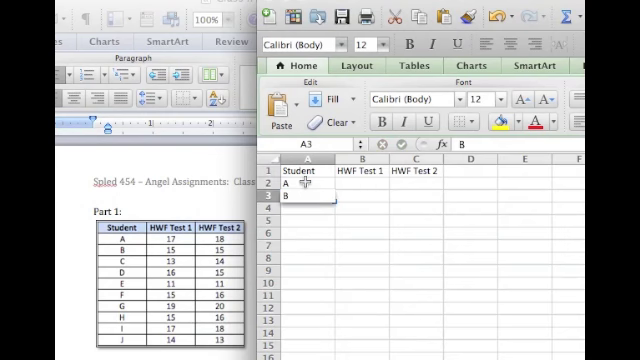
text(c)
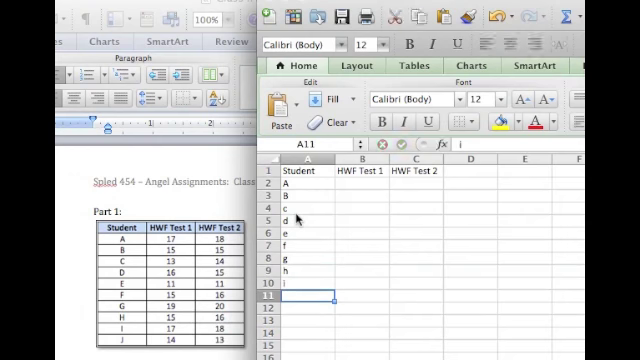
Step: Enter each student's scores (17, 15, 16, 11, 15, 14…) across the HWF Test 1 and HWF Test 2 columns
click(350, 190)
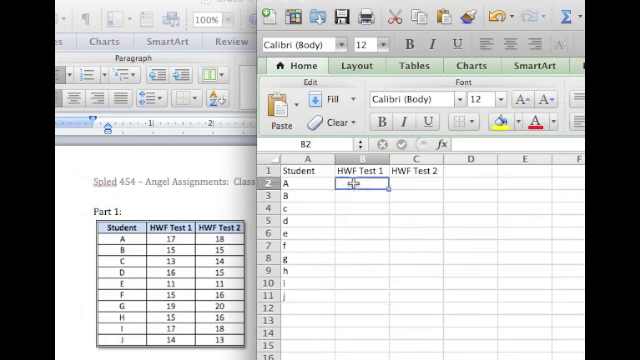
text(17)
click(416, 182)
text(18)
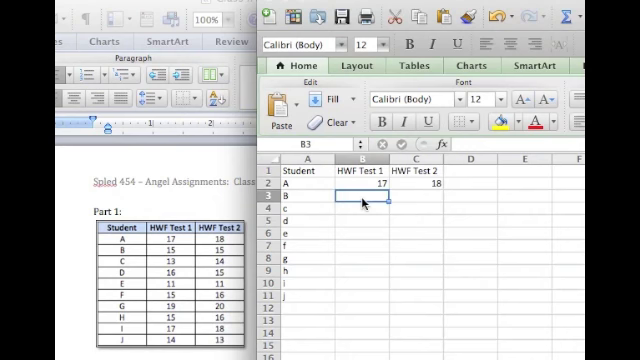
text(15)
click(362, 208)
text(13)
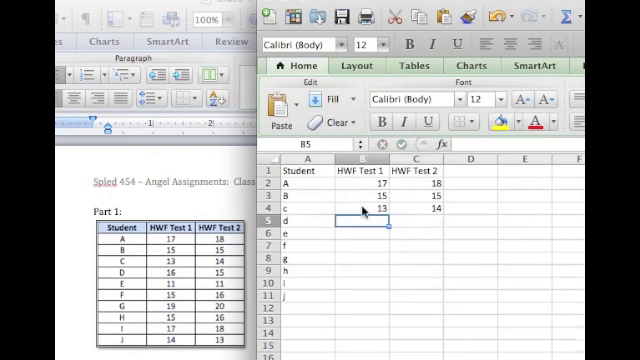
text(16)
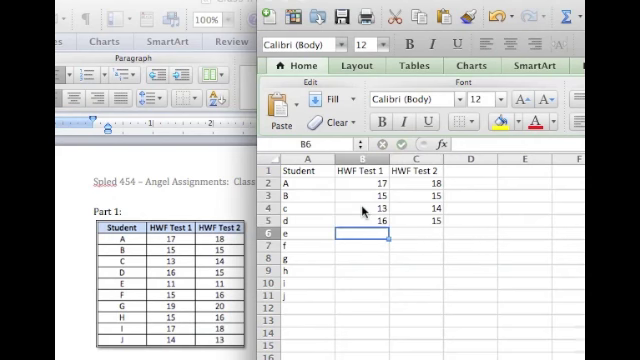
text(11)
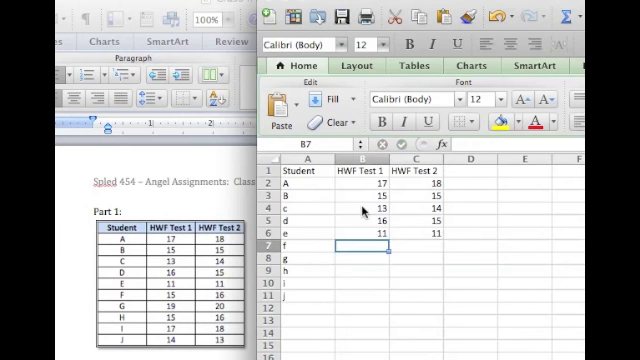
text(15)
click(416, 282)
text(18)
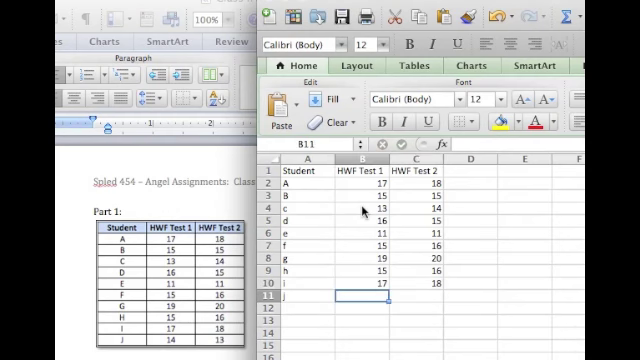
text(14)
click(362, 318)
text(=)
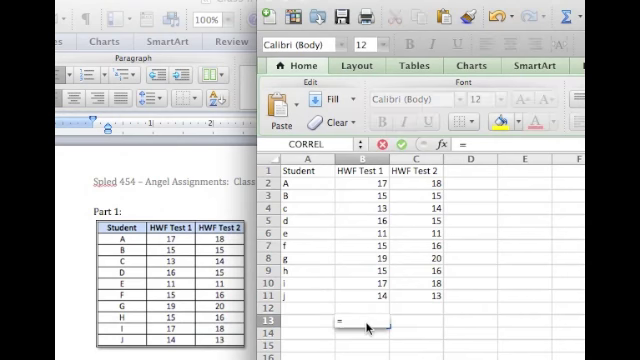
Step: Compute =VAR over each score column, giving 5.06666667 for Test 1 and 6.93333333 for Test 2
text(var()
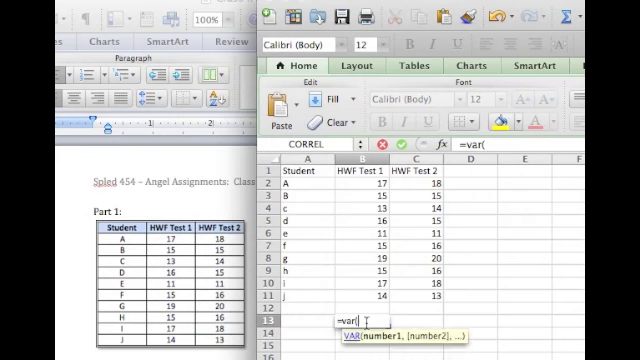
click(356, 186)
text(=)
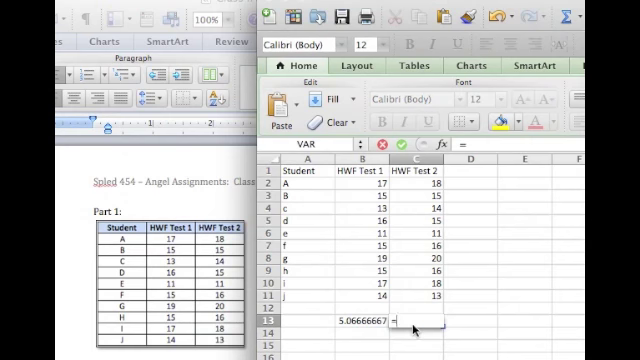
text(var()
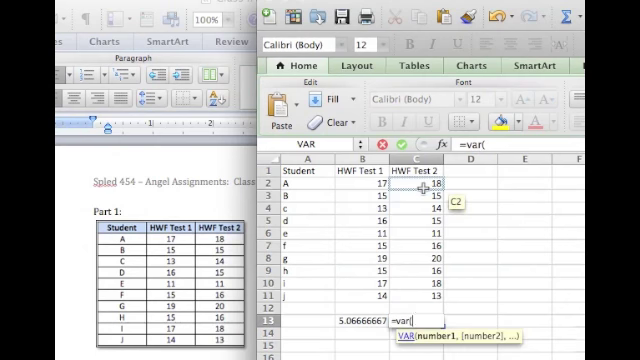
drag(406, 184, 406, 294)
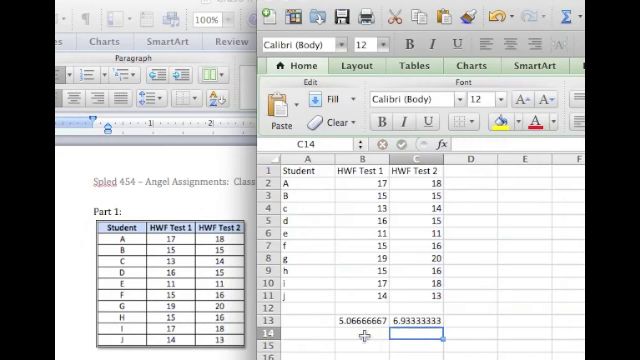
Step: Add =SQRT of each variance beneath it, giving standard deviations 2.25092574 and 2.63312235
click(356, 332)
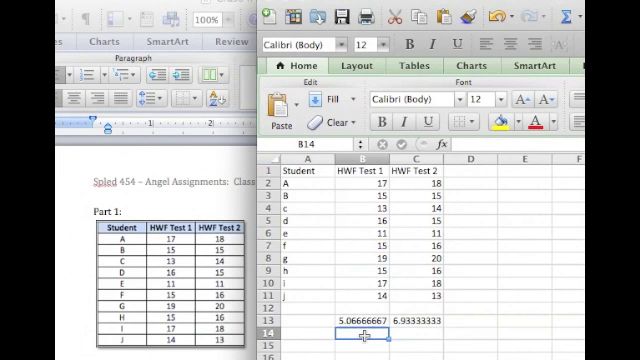
text(=sq)
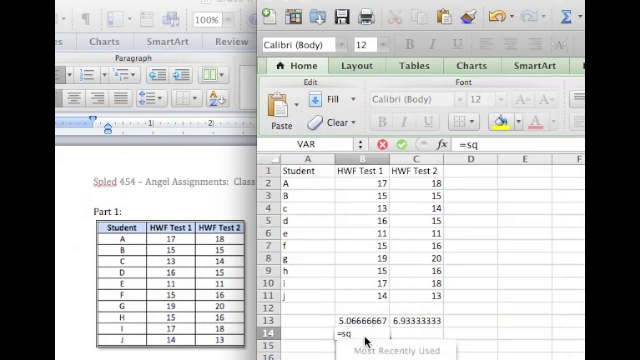
text(rT)
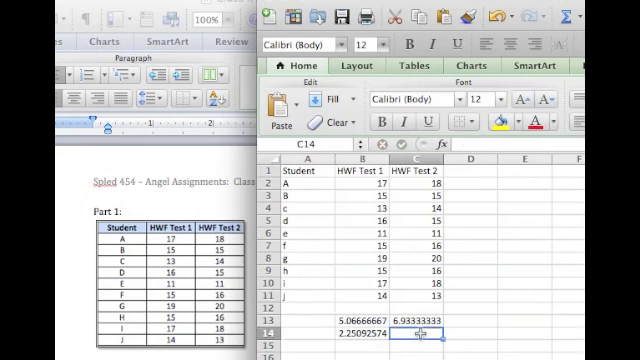
text(=)
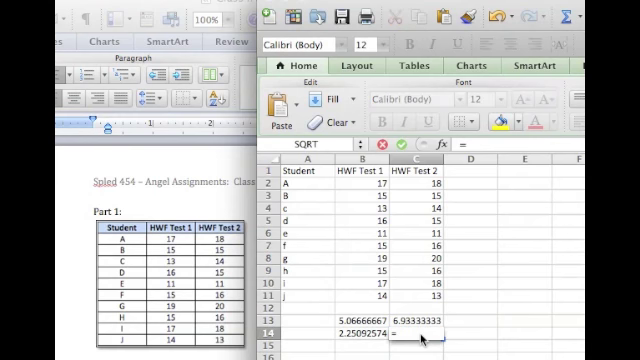
text(=SQRT)
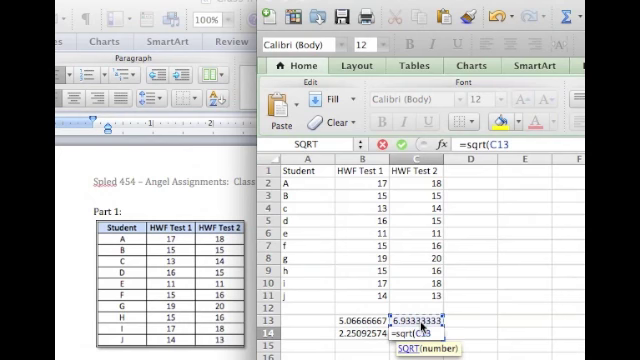
key(Return)
text(V)
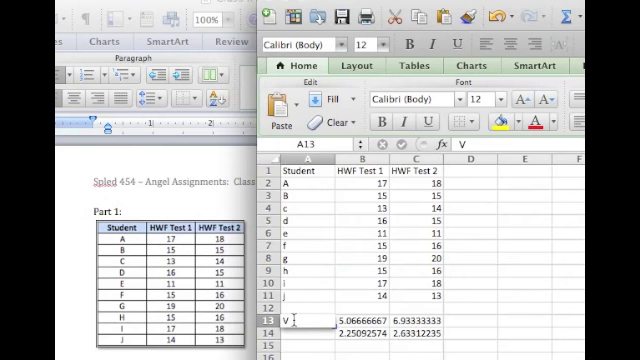
Step: Enter row labels Variance, SD and Correlation in A13:A15
text(ariance)
click(308, 334)
text(SD)
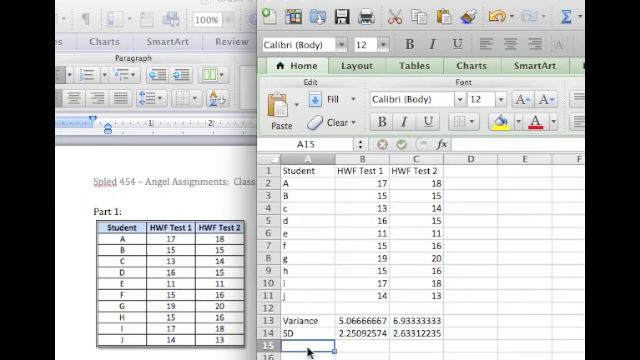
text(Cor)
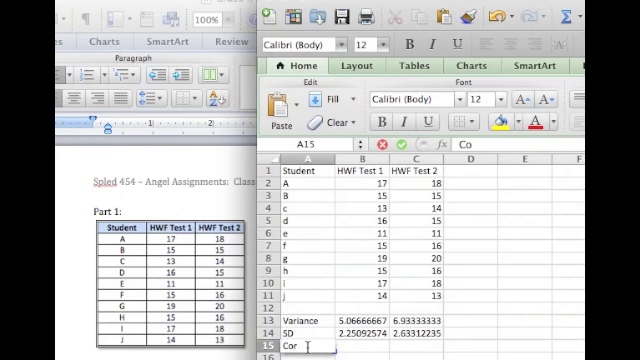
text(Correlation)
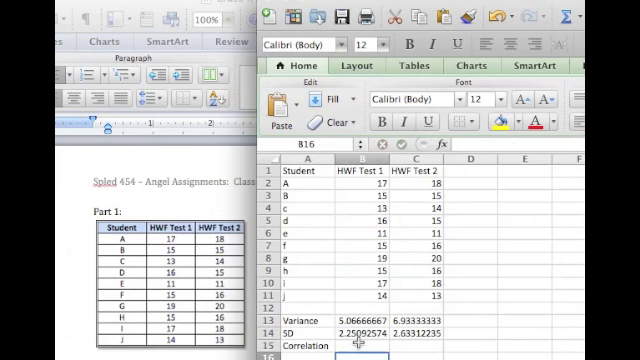
Step: Compute =CORREL of B2:B11 and C2:C11 in B15, giving 0.95233336
text(=)
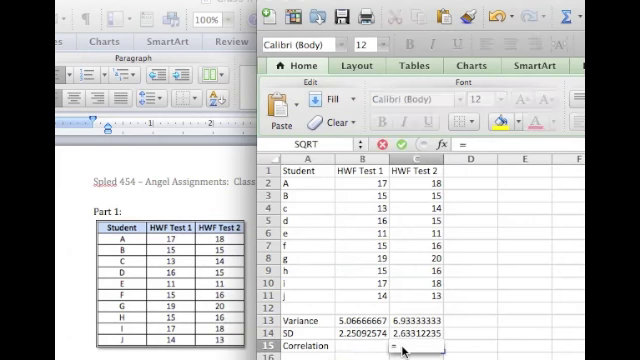
text(=coRREL)
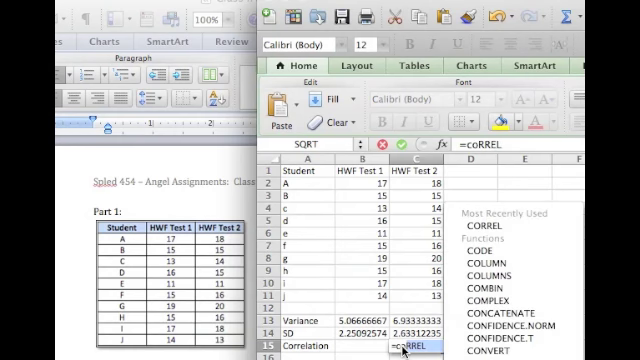
key(Return)
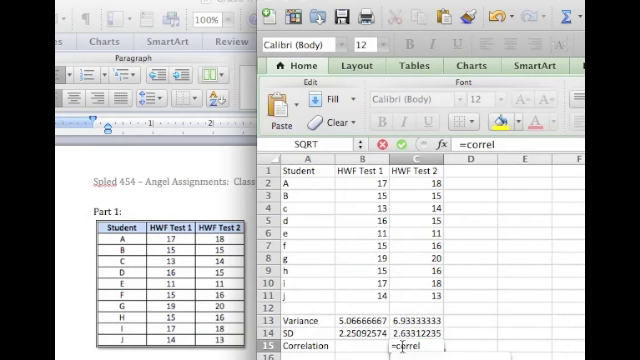
drag(360, 182, 360, 216)
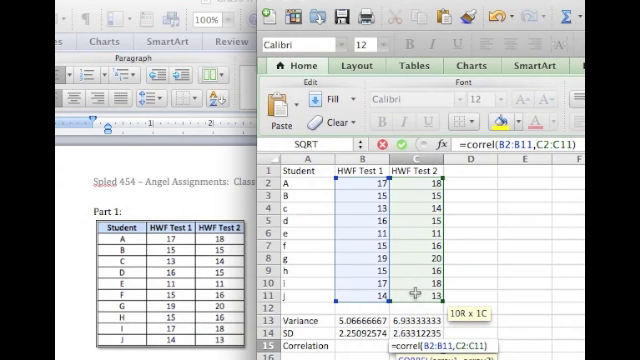
key(Return)
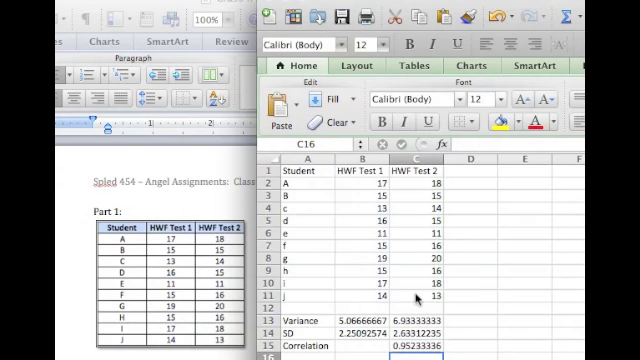